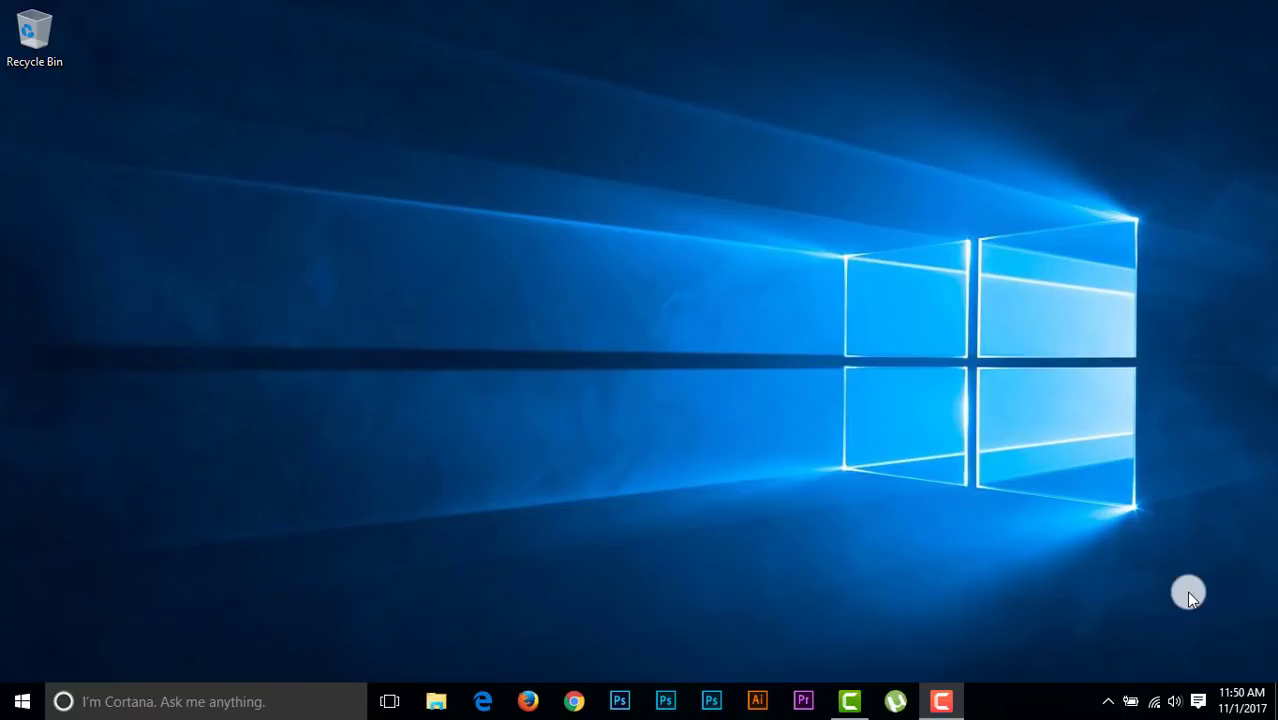
pyautogui.moveTo(628, 661)
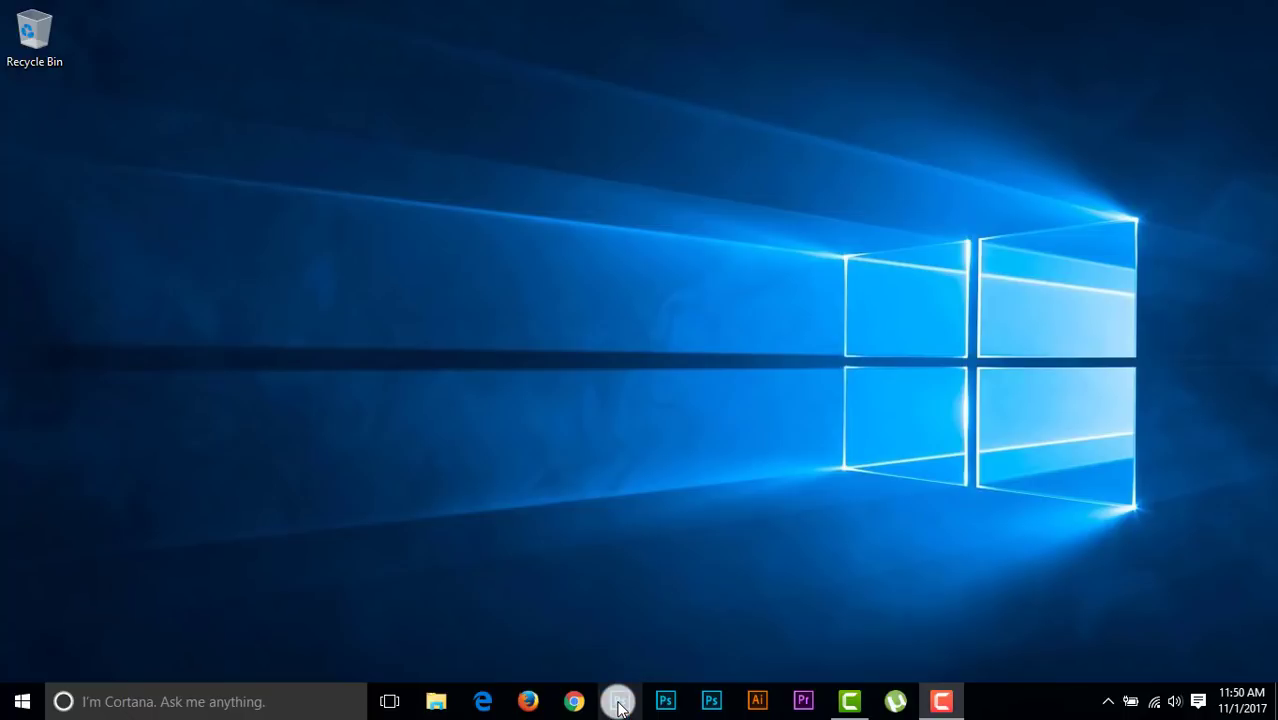
pyautogui.moveTo(618, 700)
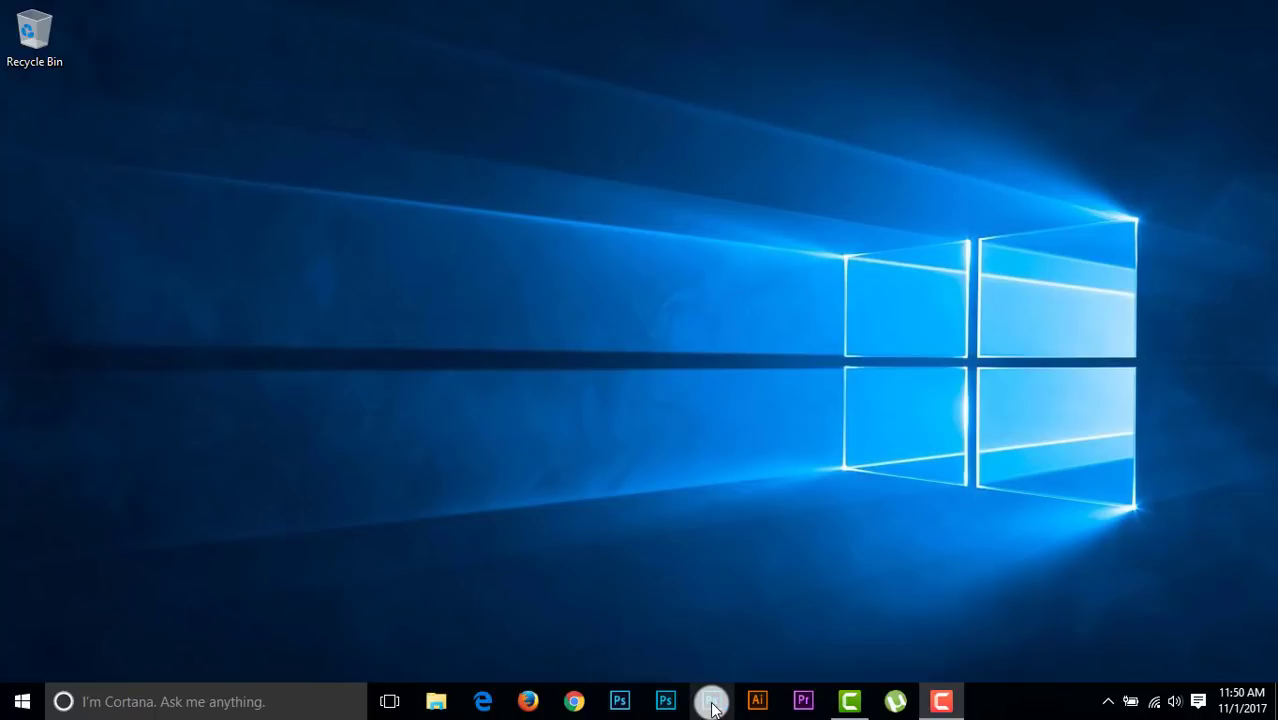
pyautogui.moveTo(712, 700)
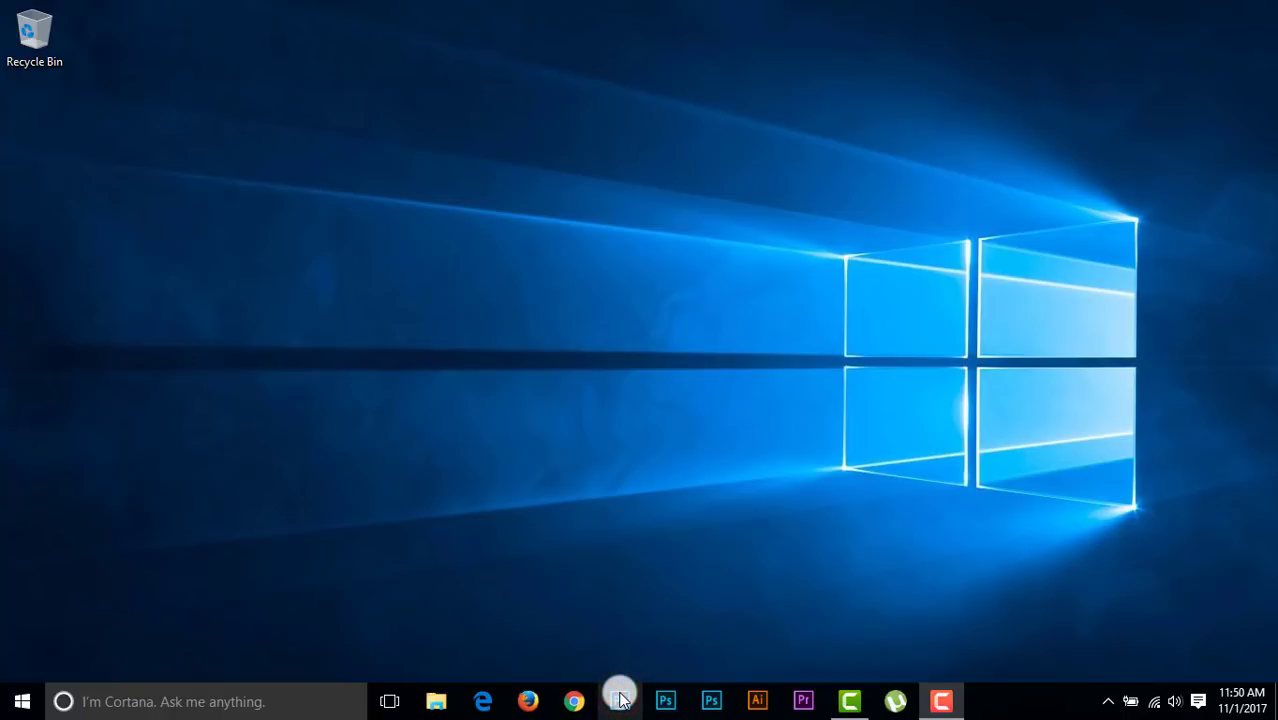
# - Launch Photoshop CC 2015 and confirm Nik Collection appears in its Filter menu
pyautogui.click(665, 700)
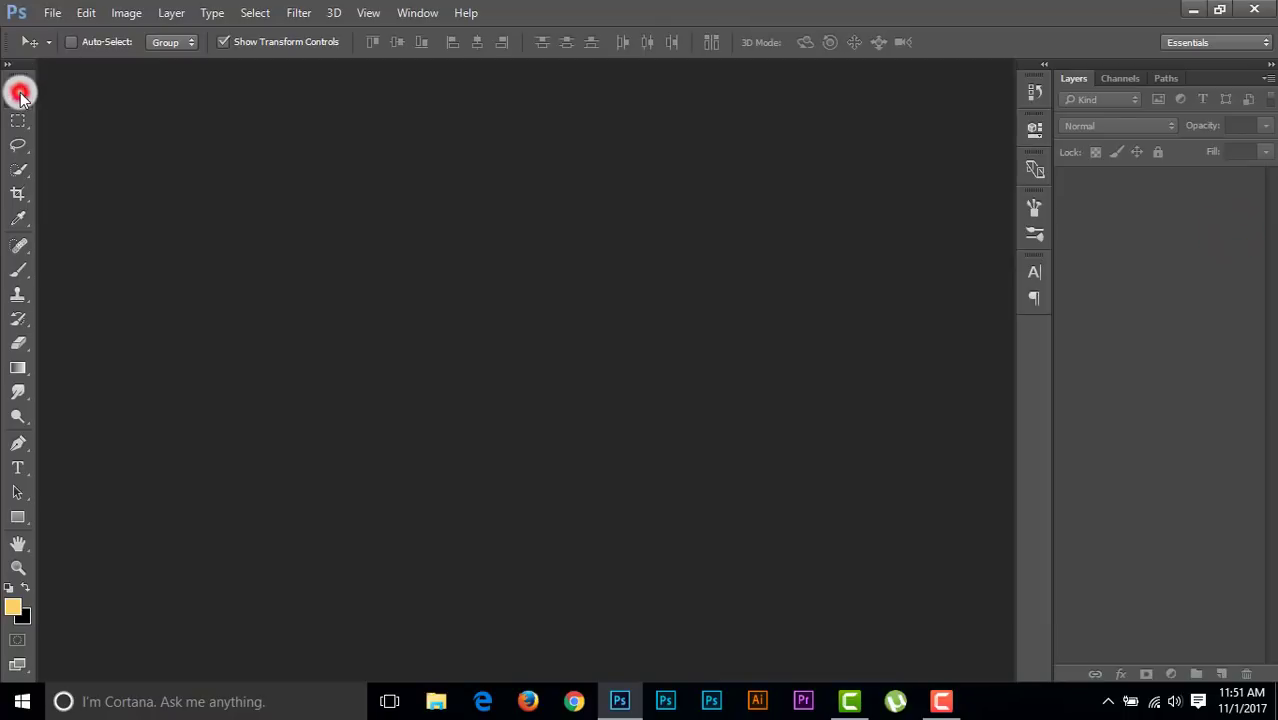
pyautogui.moveTo(20, 92)
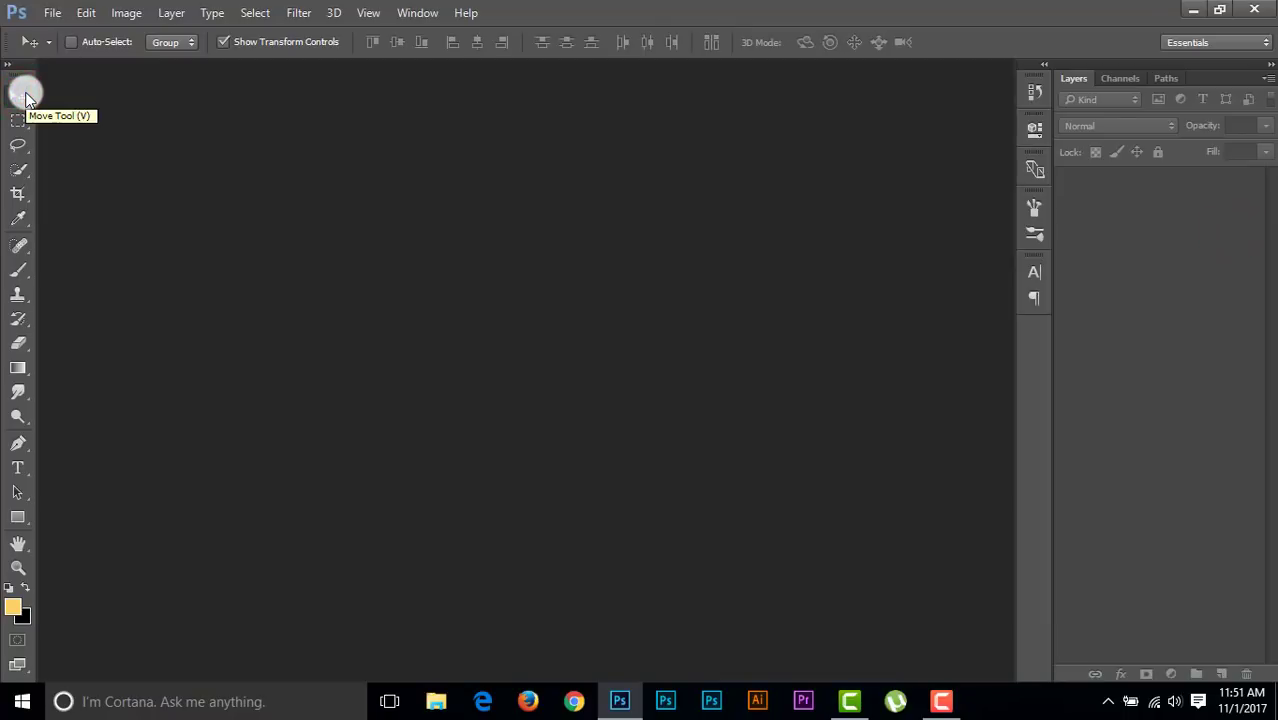
pyautogui.moveTo(275, 130)
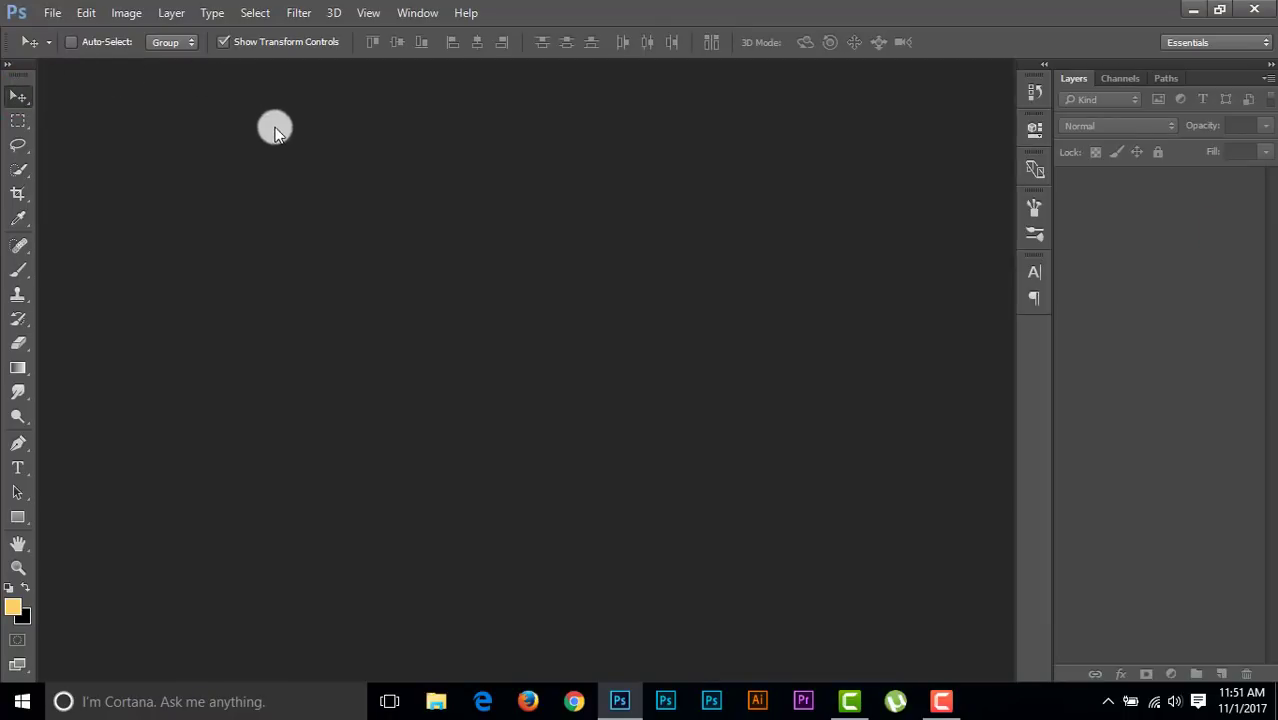
pyautogui.click(298, 13)
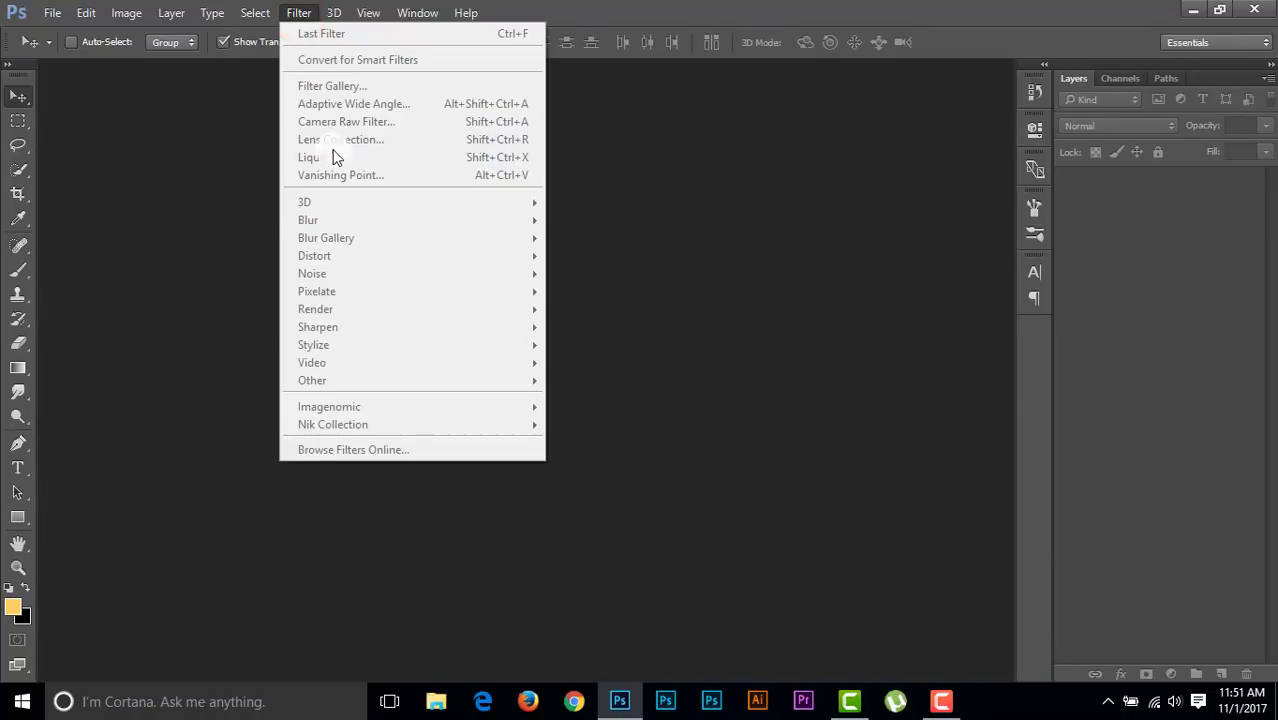
pyautogui.moveTo(360, 424)
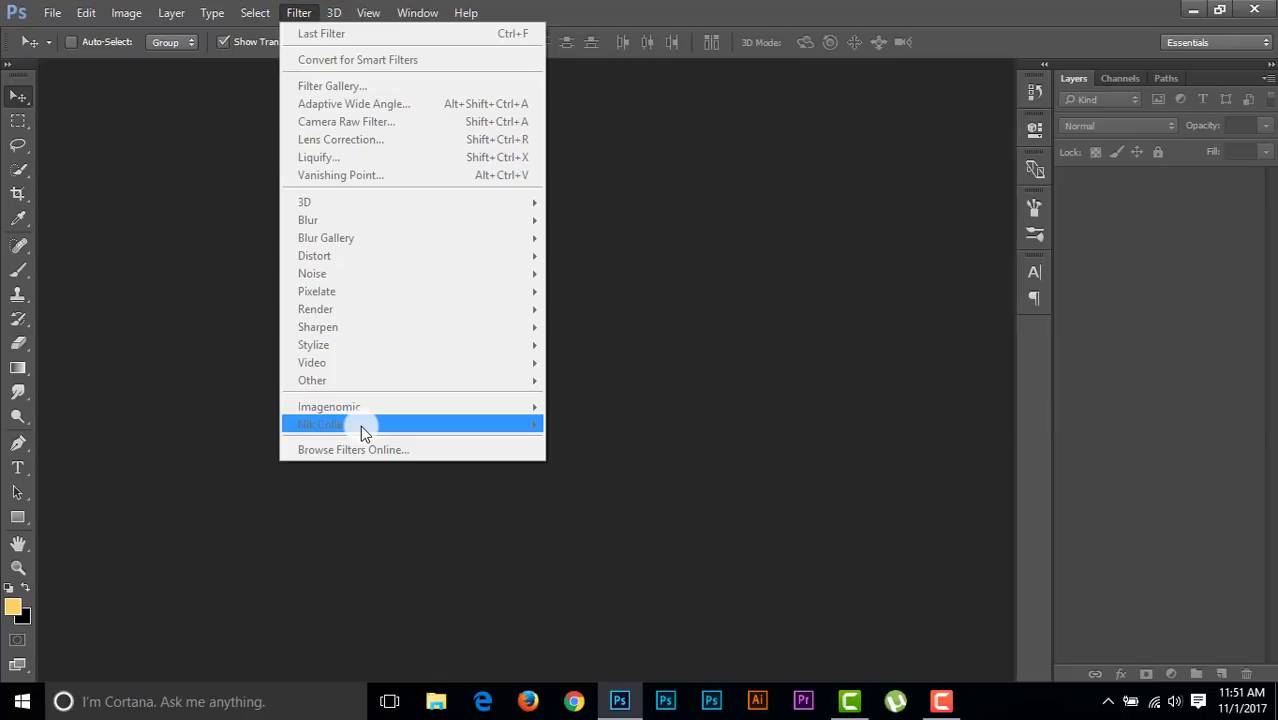
pyautogui.moveTo(360, 435)
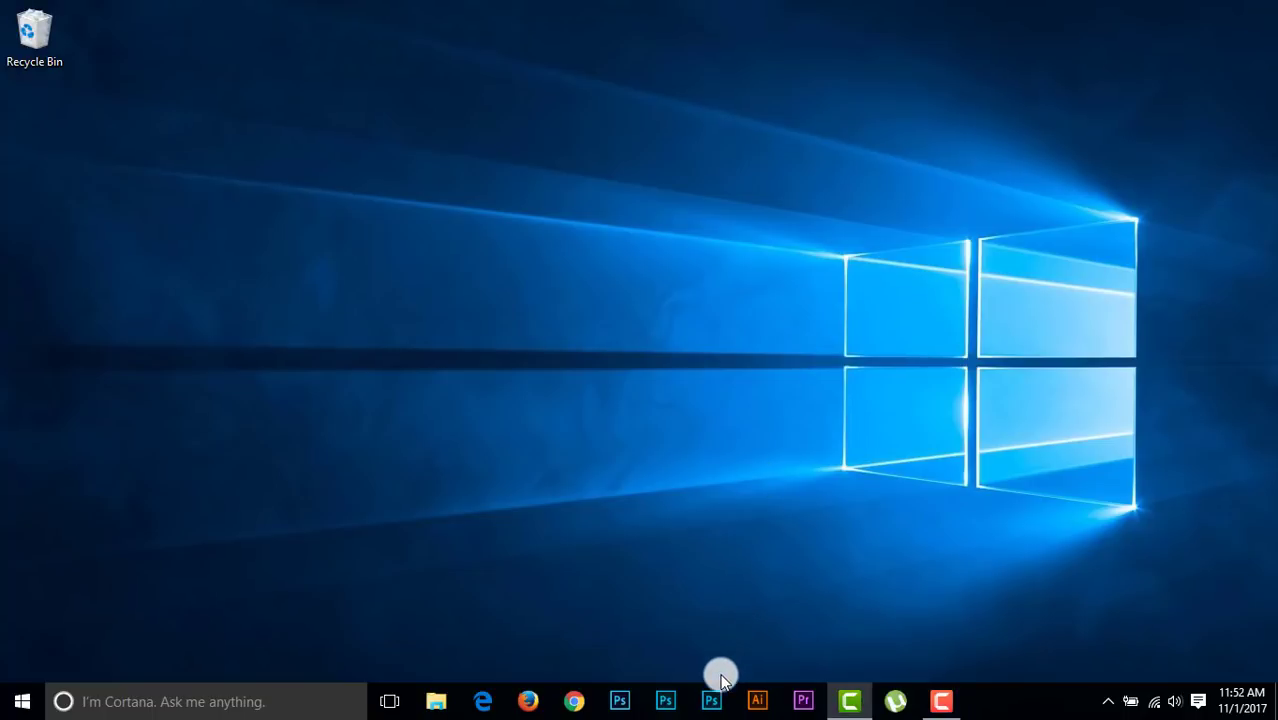
pyautogui.moveTo(672, 481)
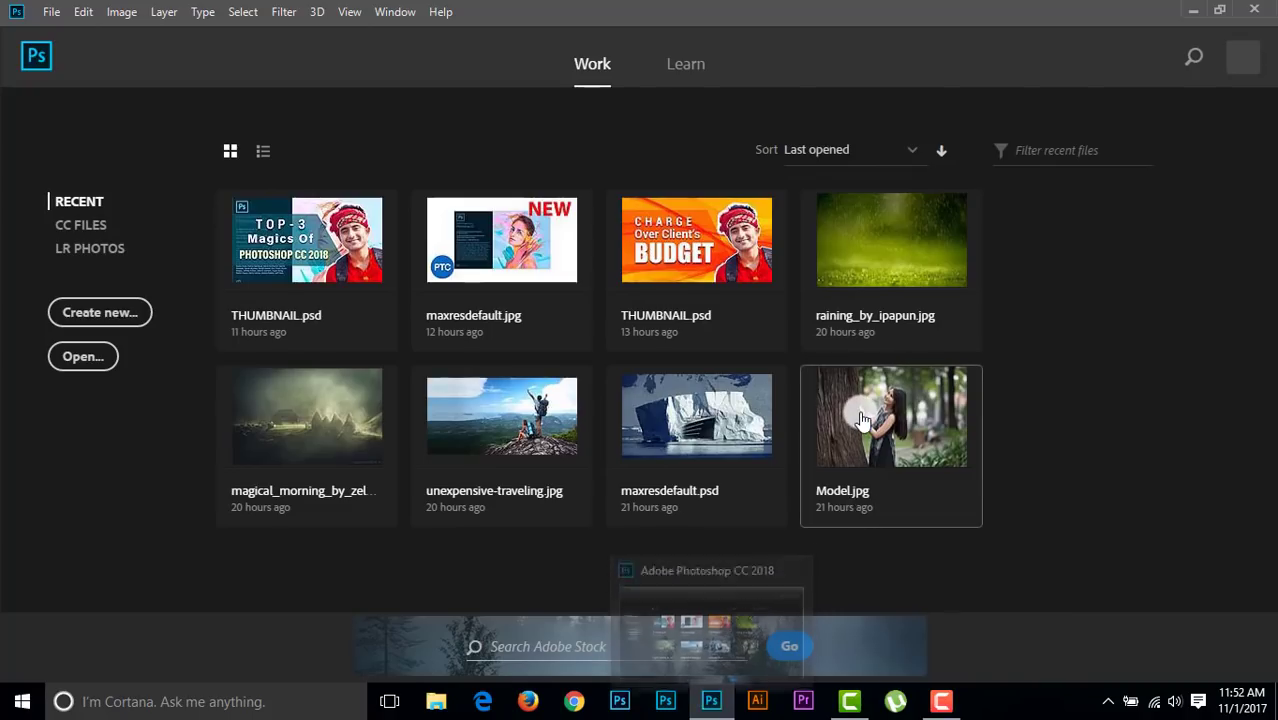
# - Open Model.jpg in CC 2018, confirm Filter lacks Nik Collection, then quit Photoshop
pyautogui.doubleClick(890, 416)
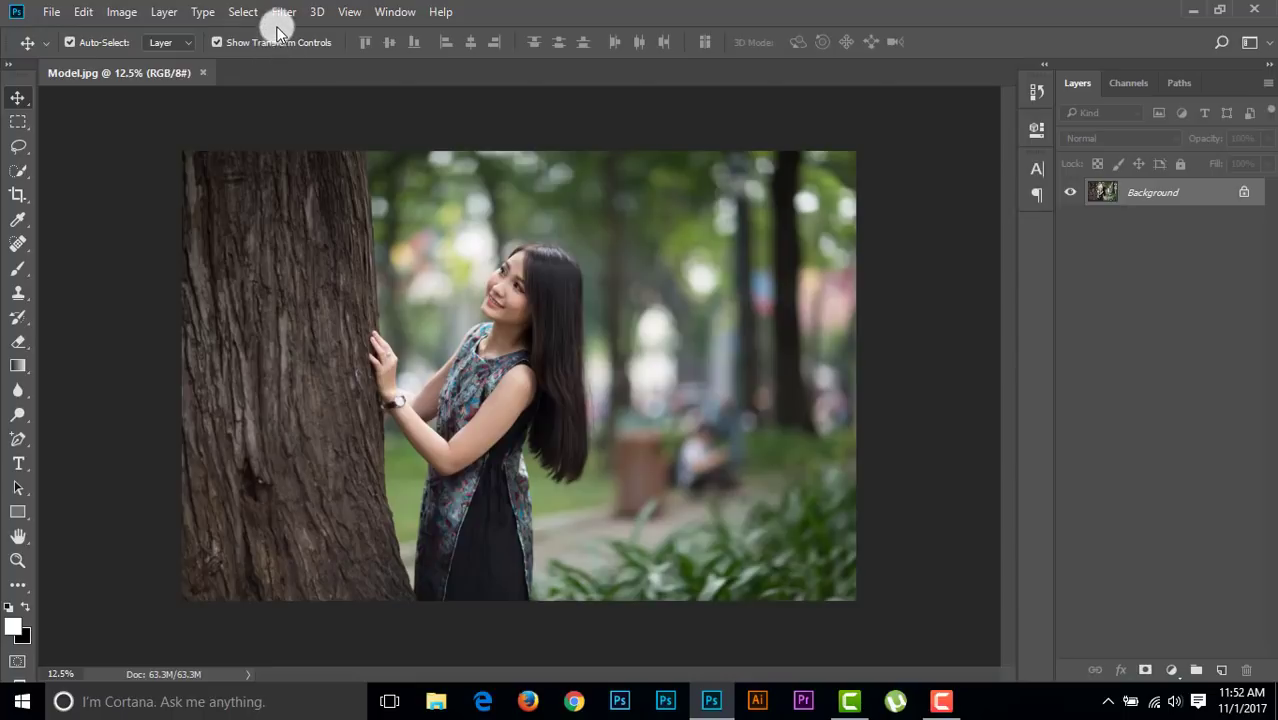
pyautogui.click(284, 11)
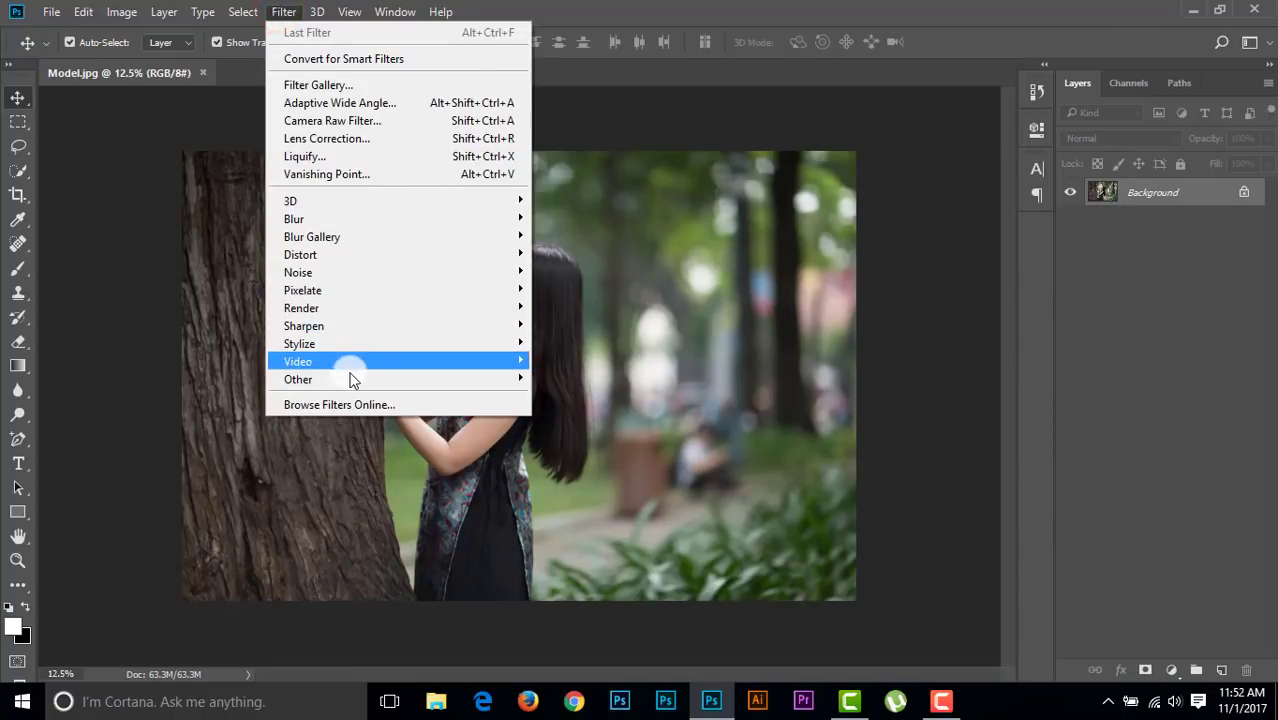
pyautogui.moveTo(298, 379)
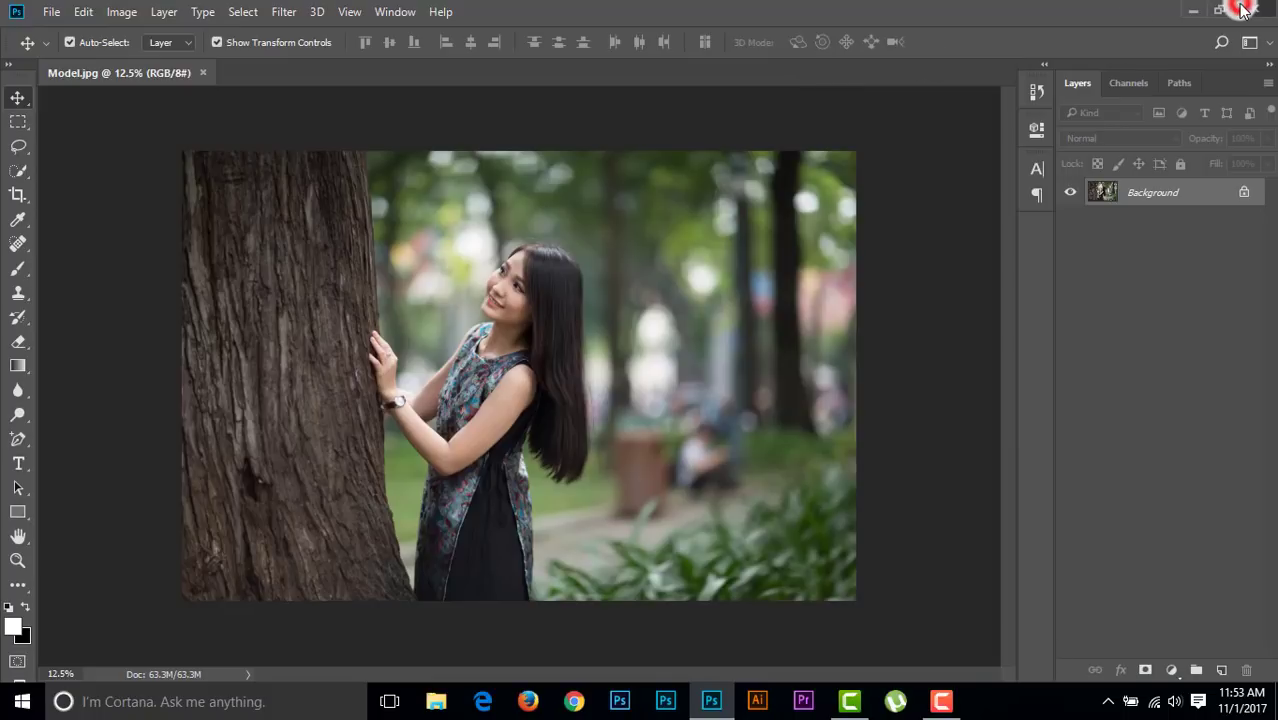
pyautogui.click(1192, 11)
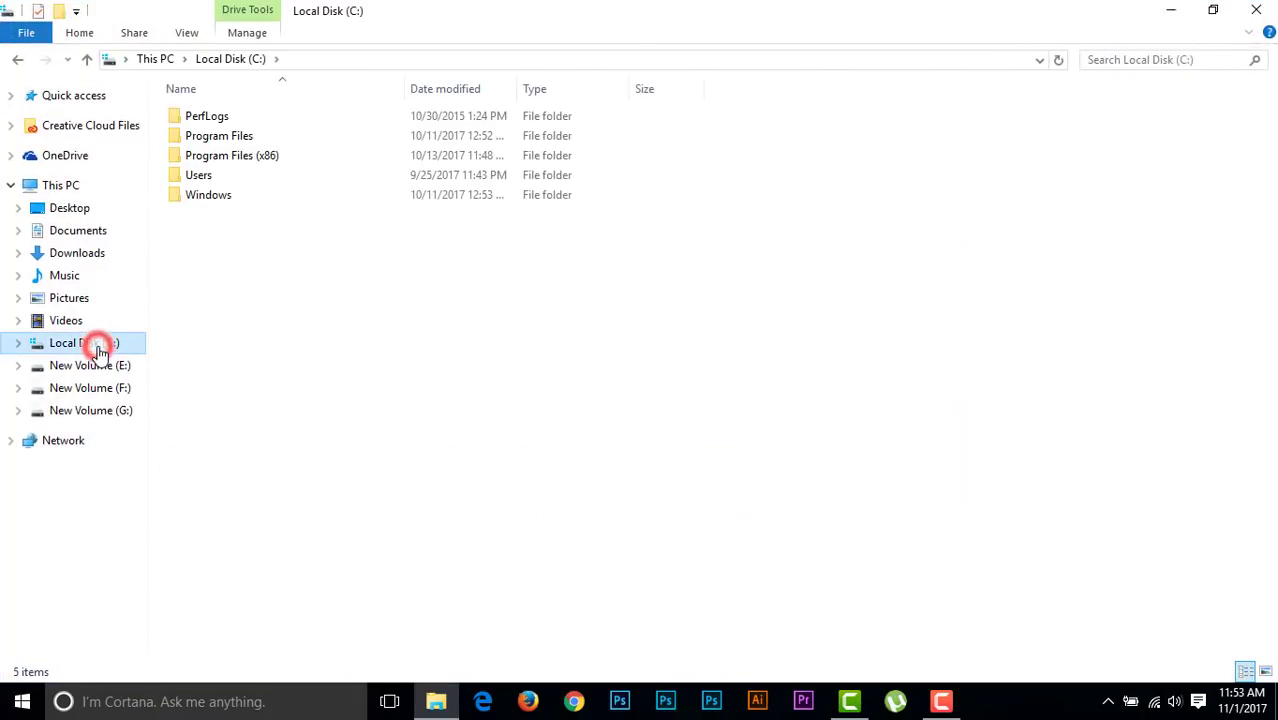
# - Copy Nik Collection from Program Files > Adobe > Adobe Photoshop CC 2015 > Plug-ins
pyautogui.doubleClick(219, 135)
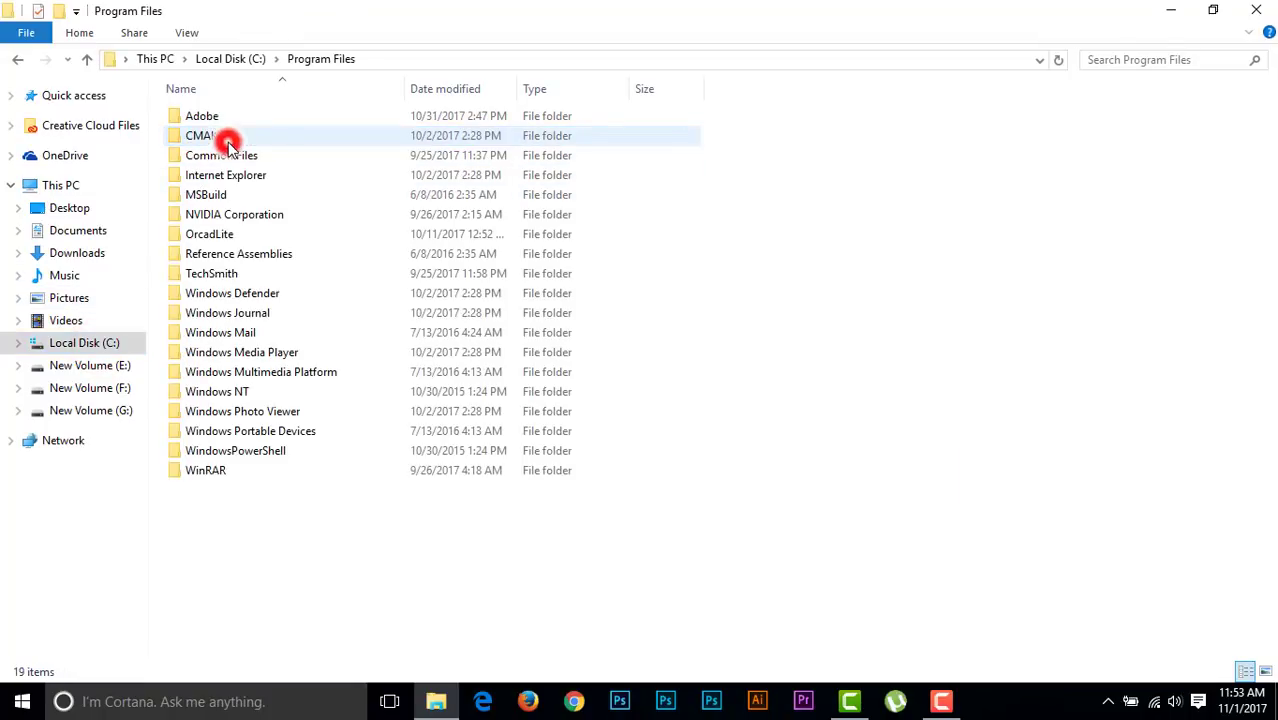
pyautogui.doubleClick(202, 115)
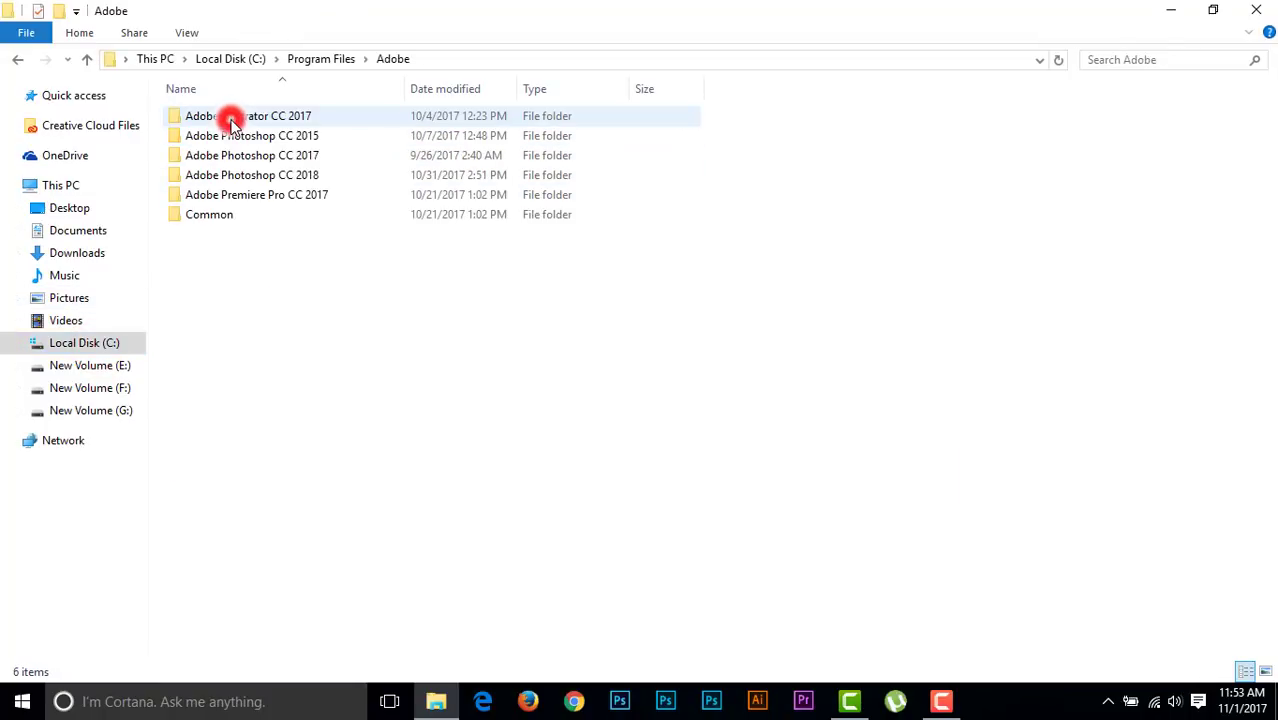
pyautogui.click(252, 135)
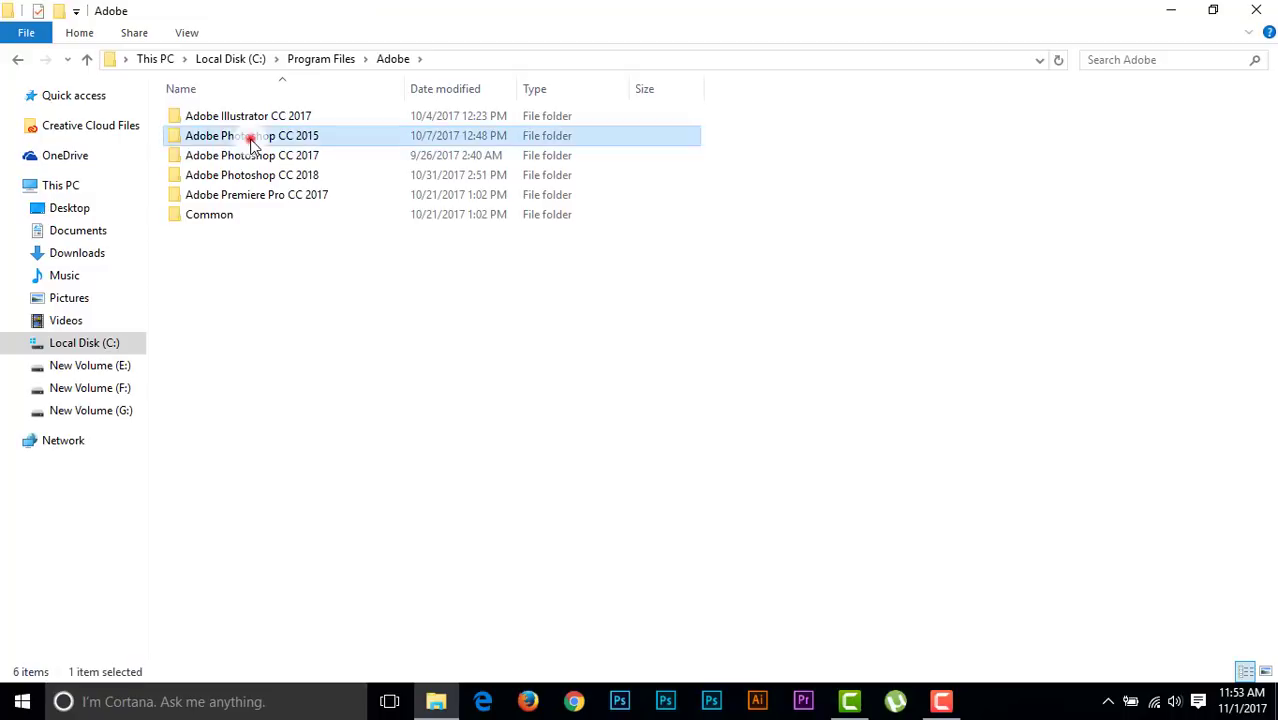
pyautogui.doubleClick(252, 135)
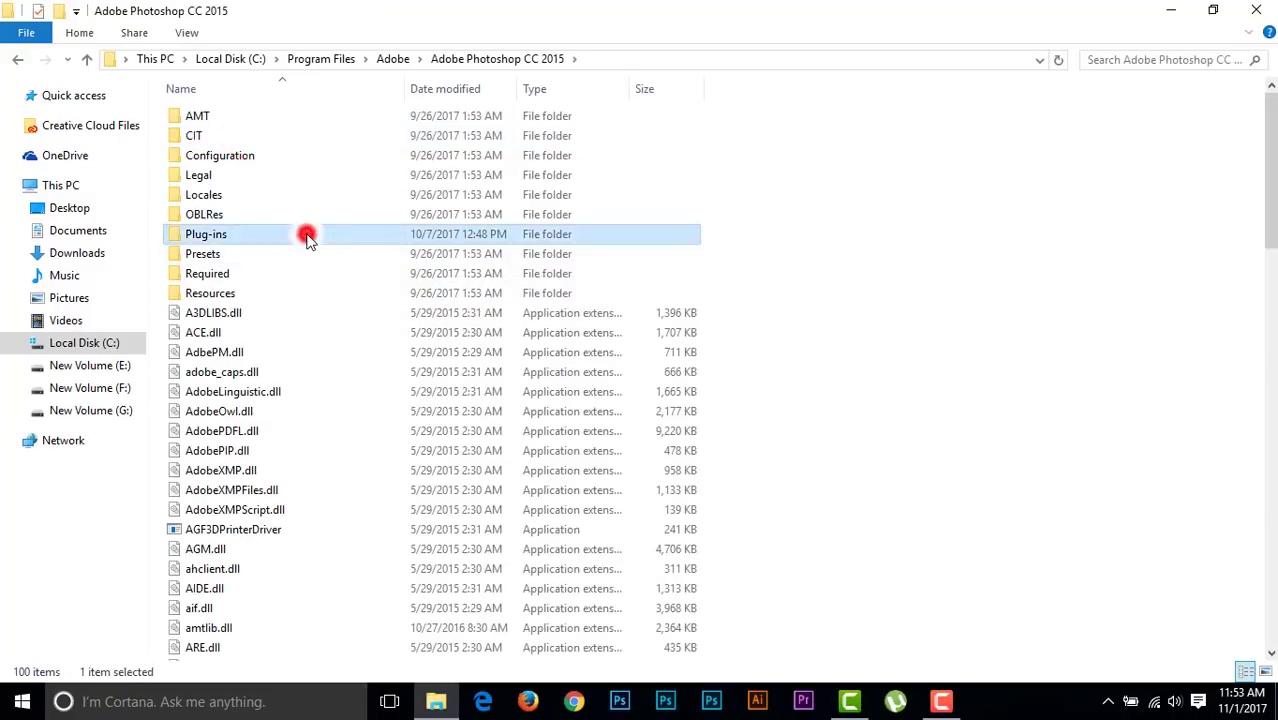
pyautogui.doubleClick(206, 234)
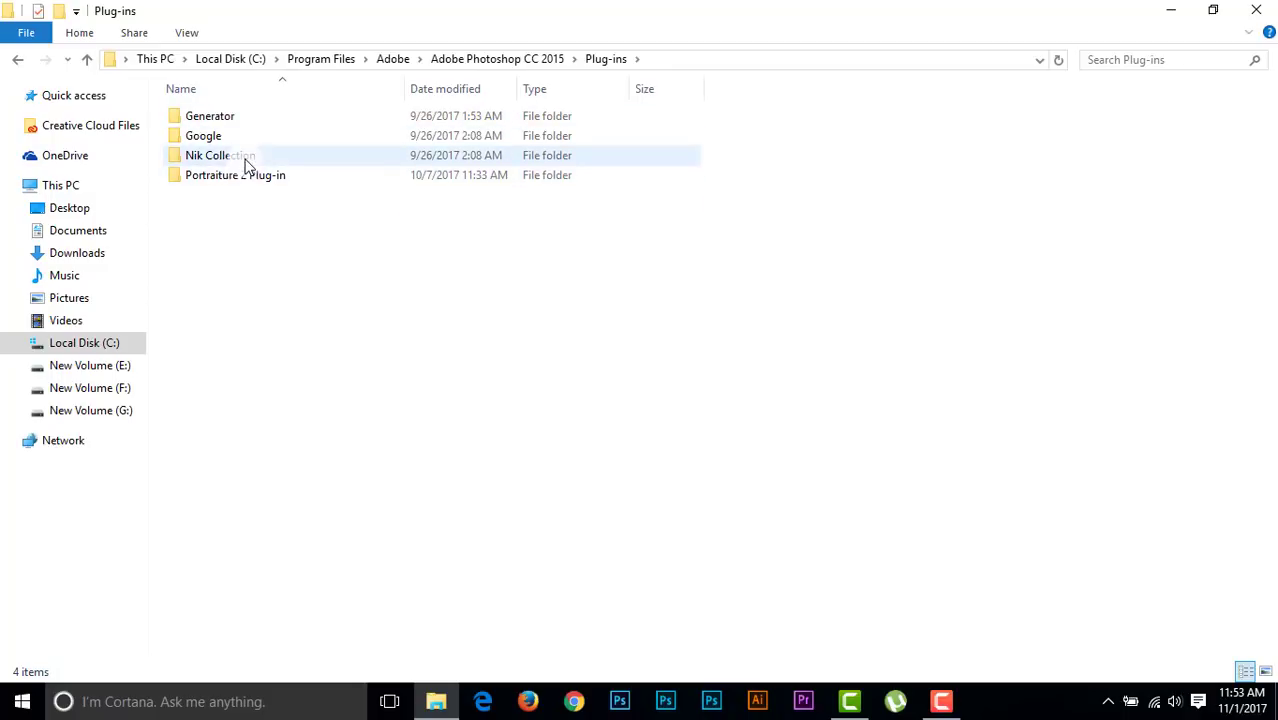
pyautogui.click(220, 155)
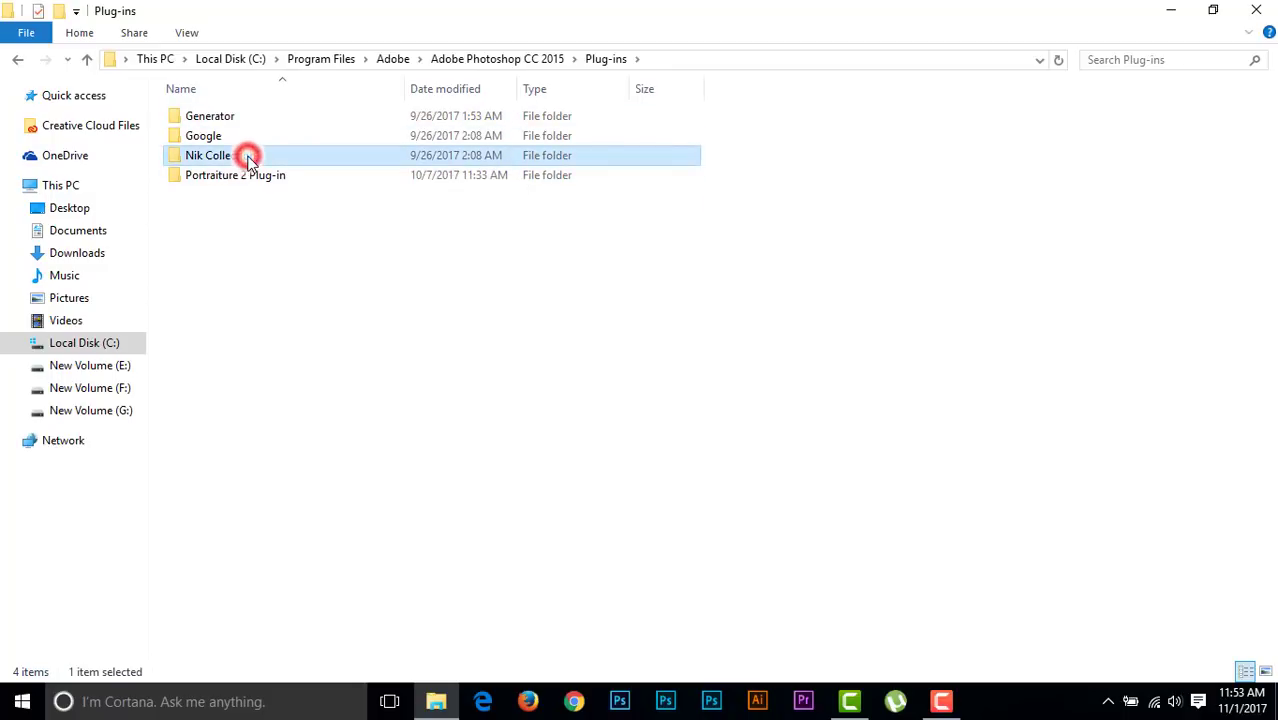
pyautogui.rightClick(208, 155)
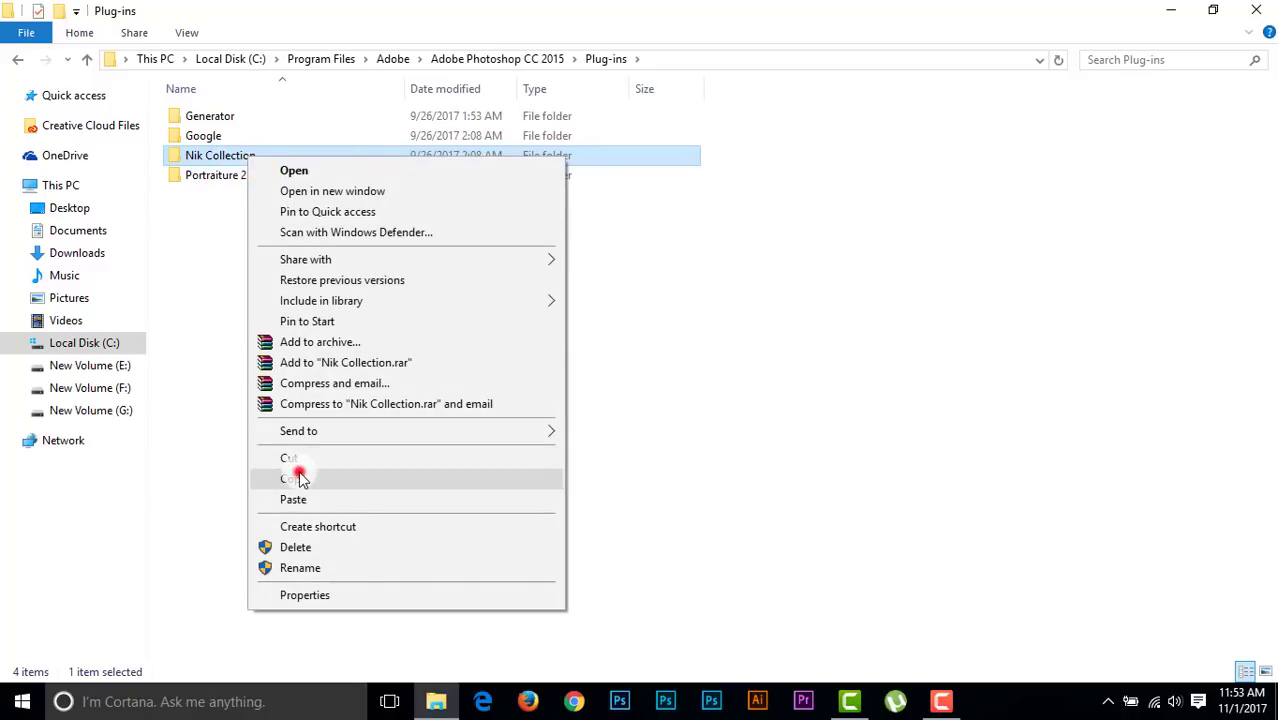
pyautogui.click(293, 478)
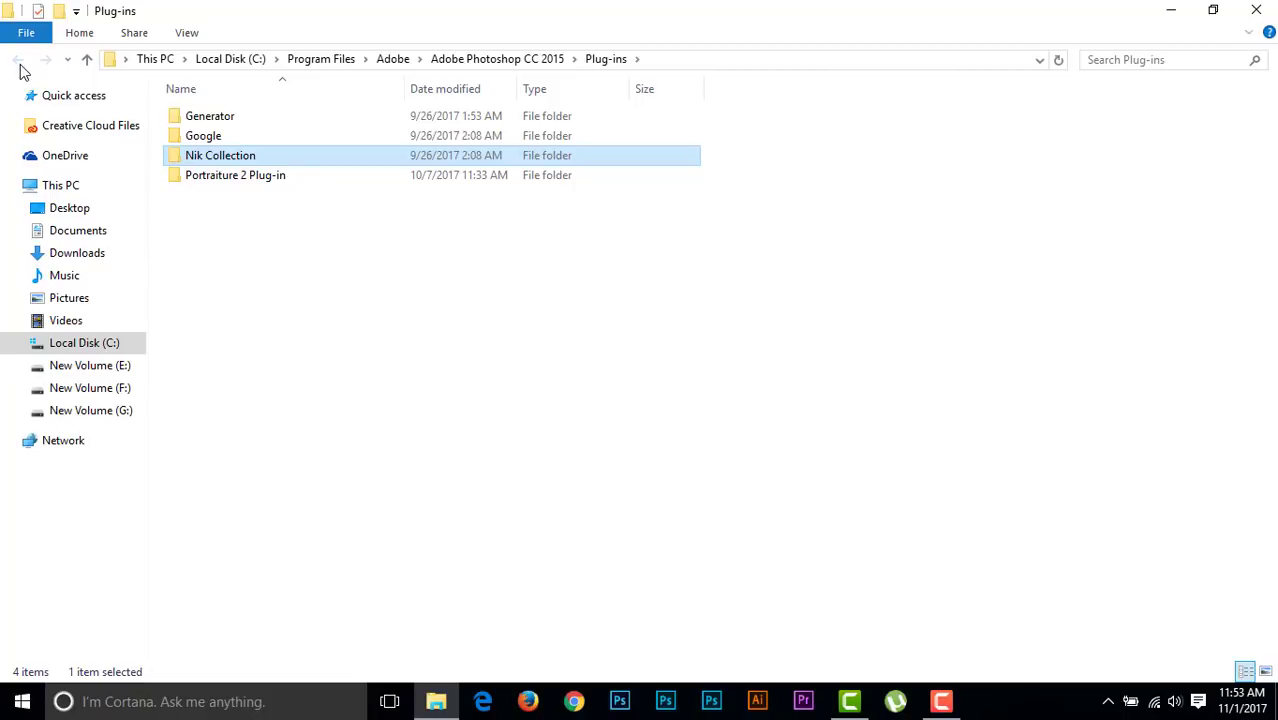
# - Paste Nik Collection into Adobe Photoshop CC 2018's Plug-ins, granting administrator permission
pyautogui.click(17, 59)
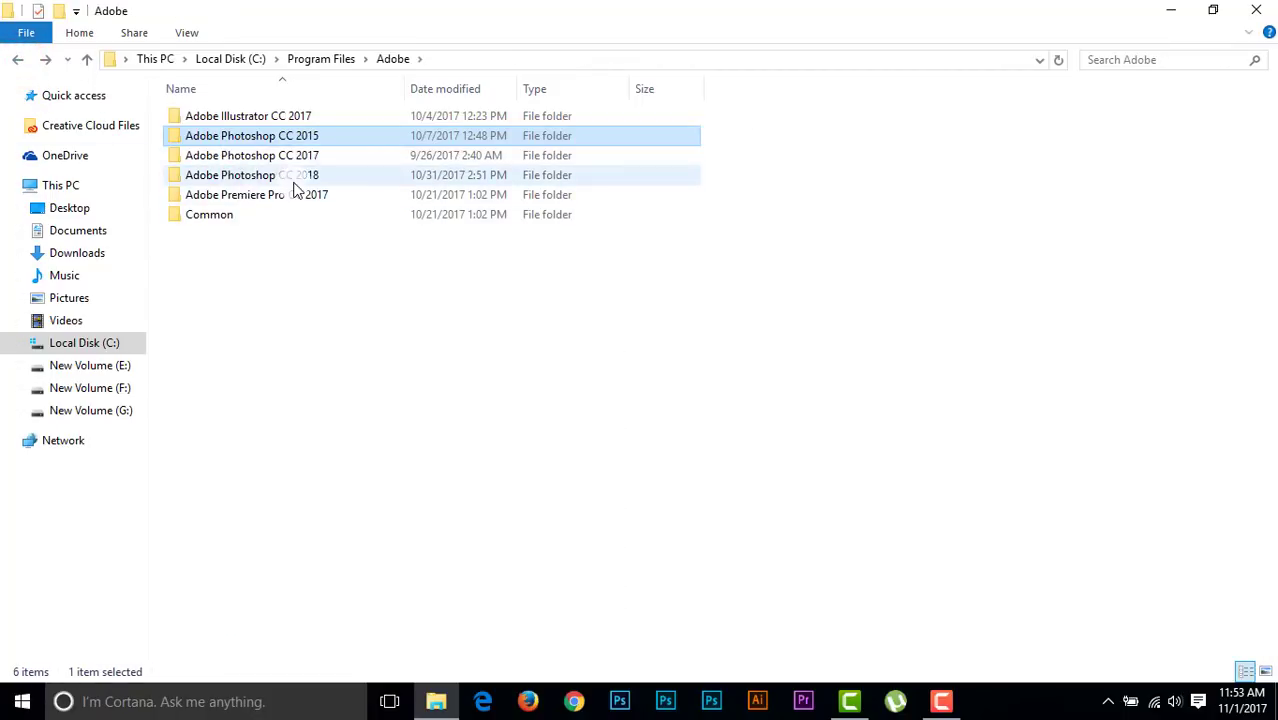
pyautogui.doubleClick(251, 175)
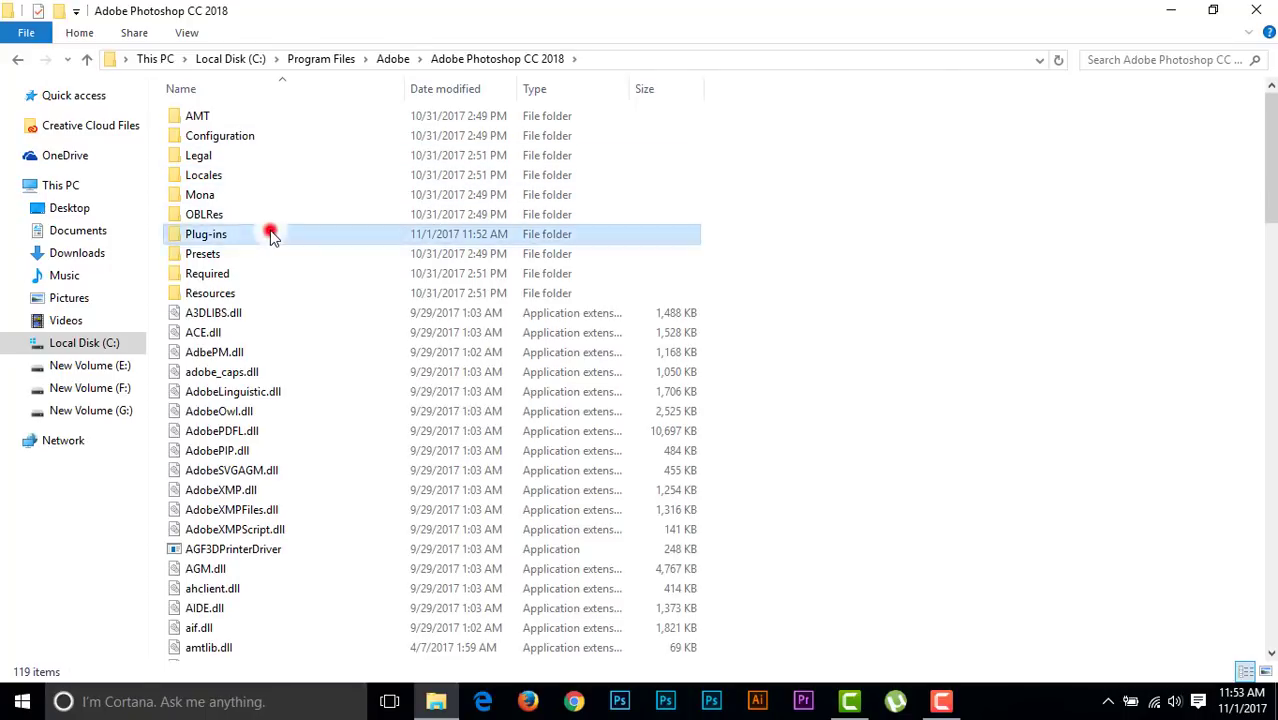
pyautogui.rightClick(240, 190)
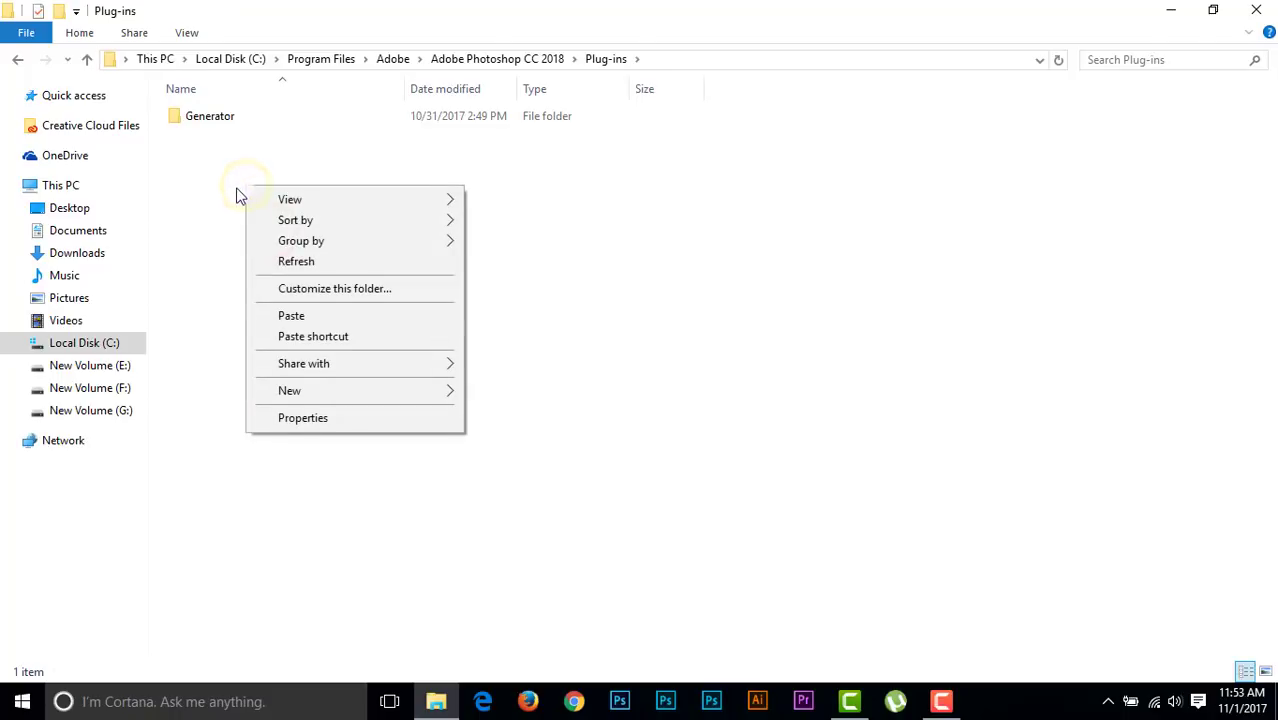
pyautogui.moveTo(291, 315)
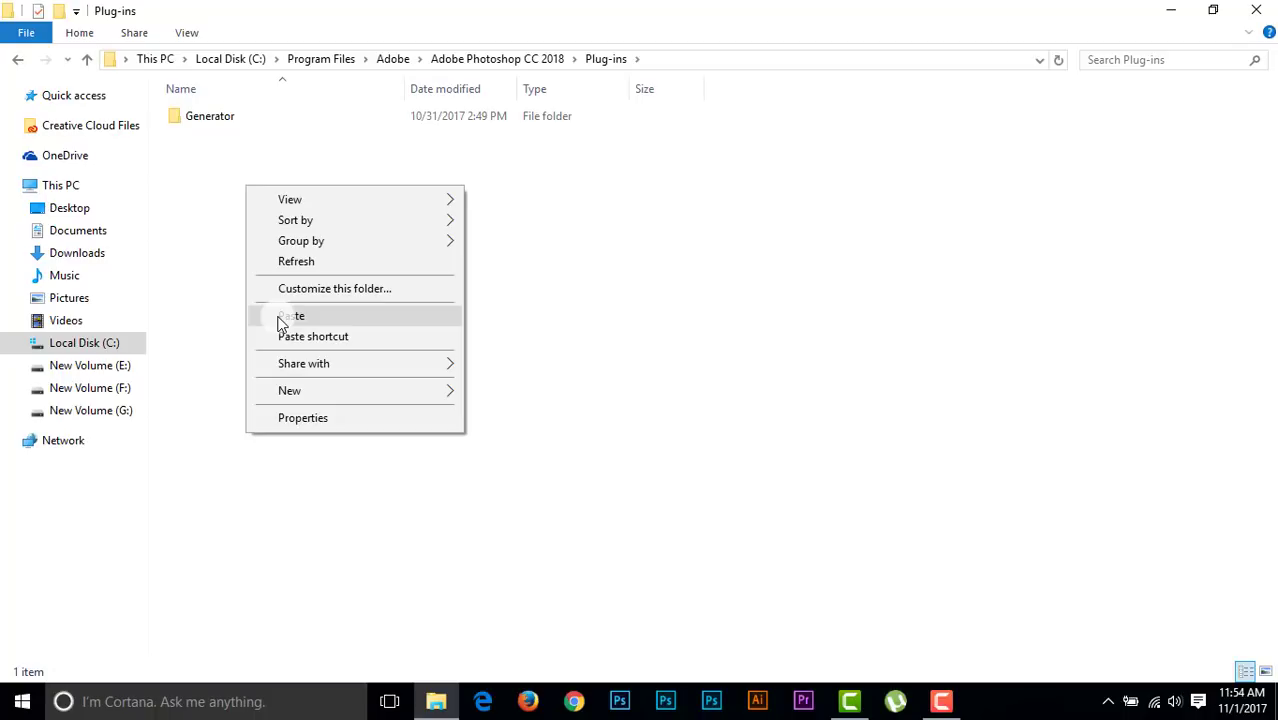
pyautogui.click(291, 315)
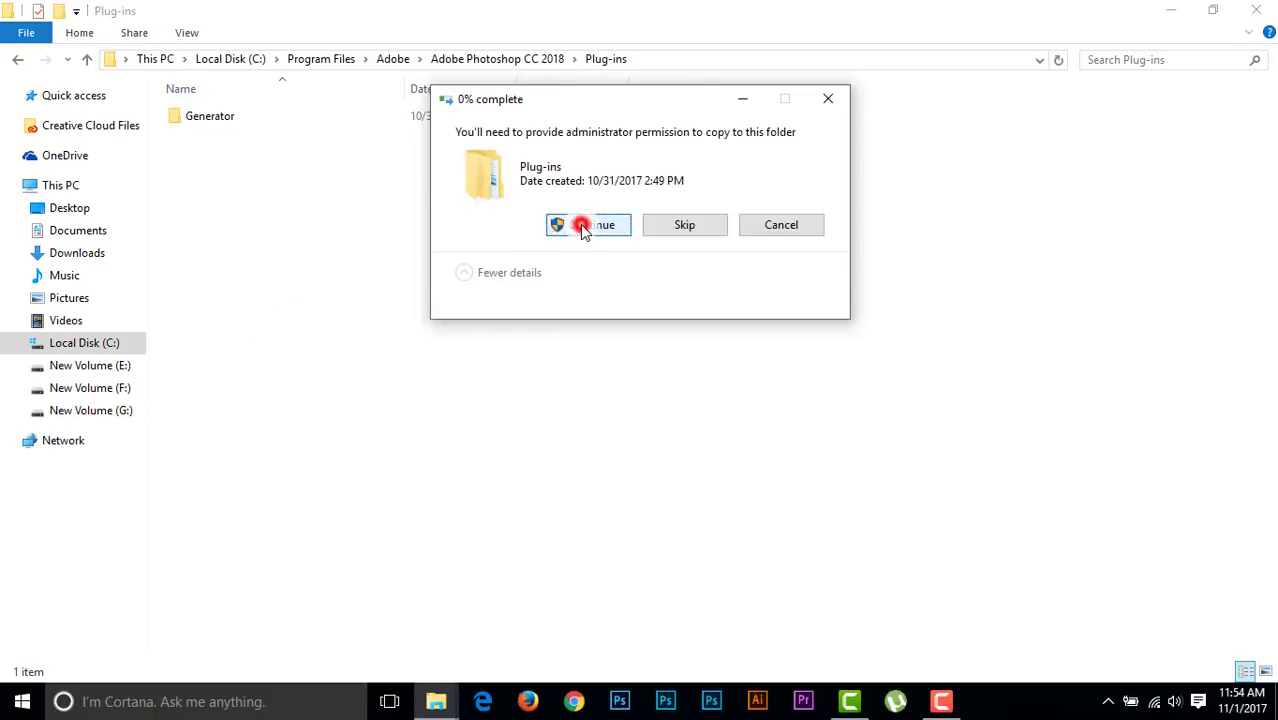
pyautogui.click(588, 224)
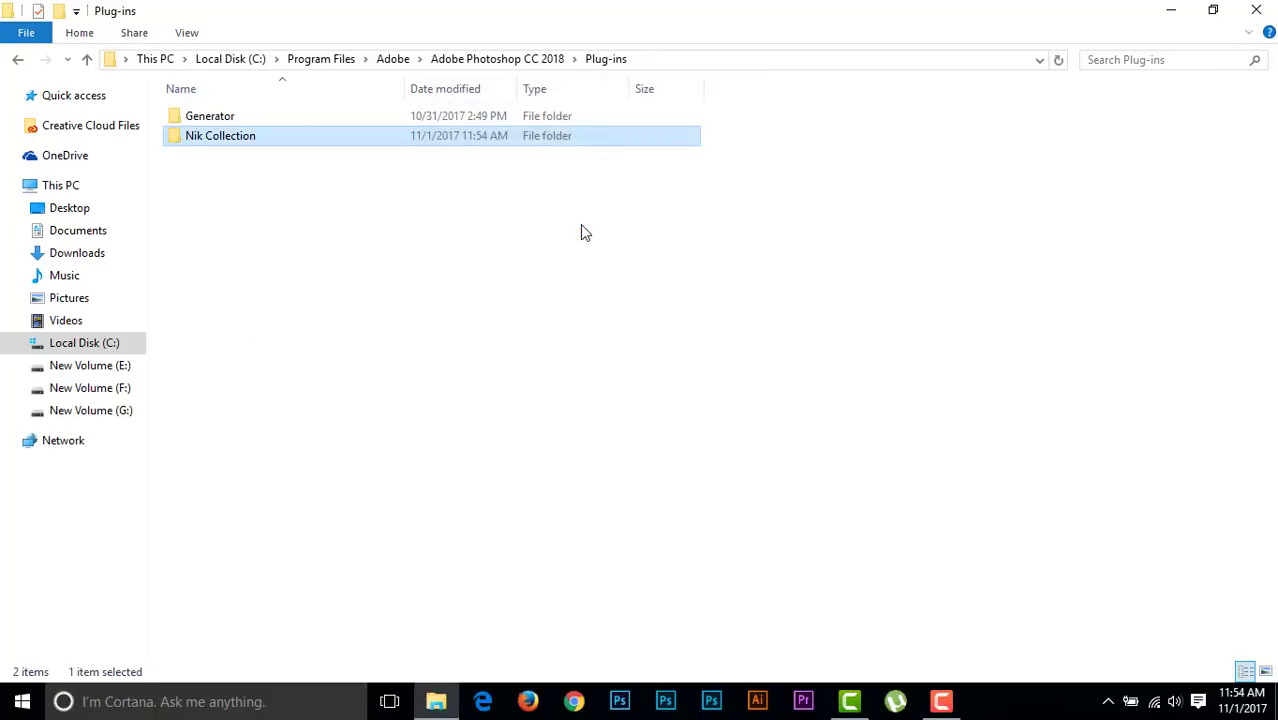
pyautogui.click(583, 232)
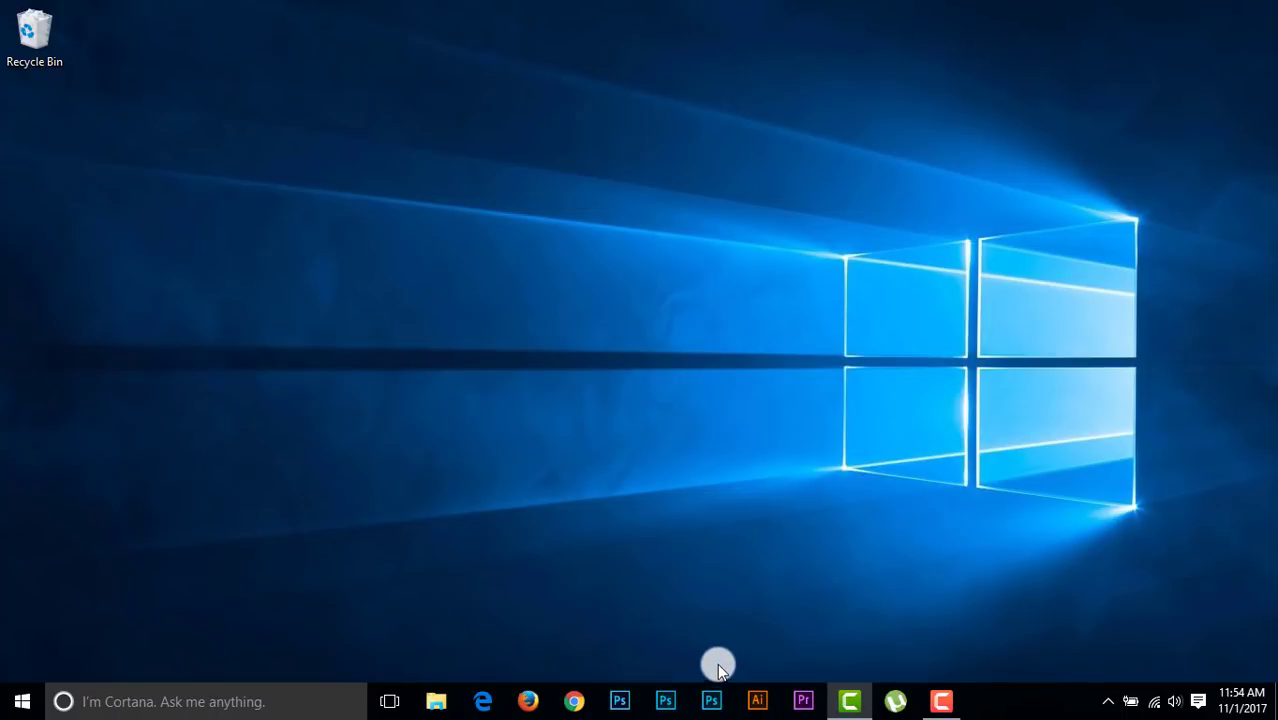
pyautogui.moveTo(718, 634)
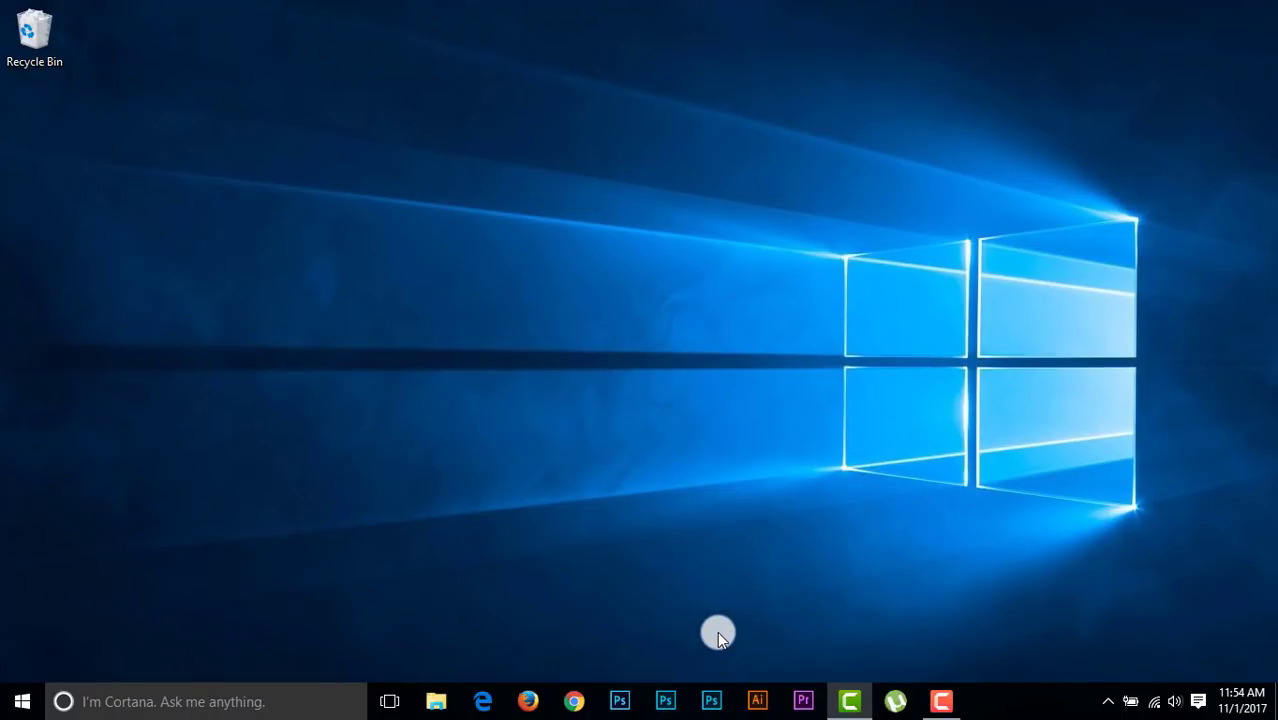
pyautogui.moveTo(717, 655)
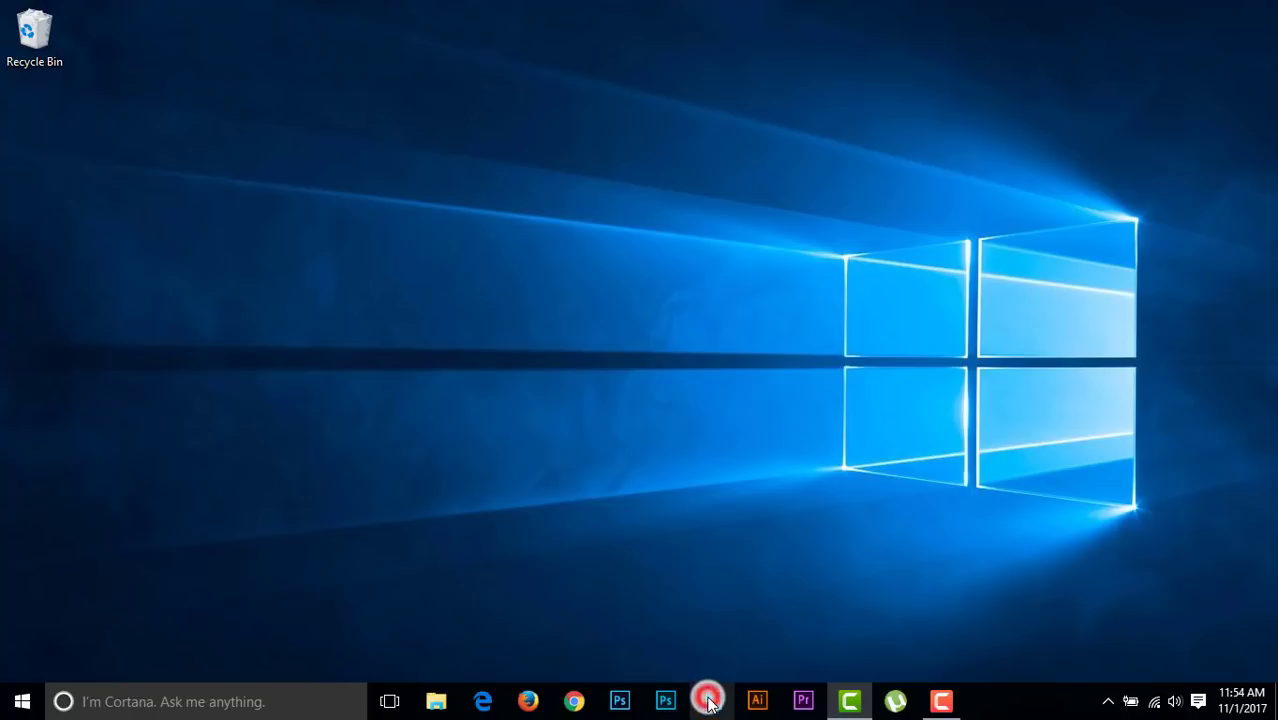
# - Relaunch Photoshop CC 2018 from the taskbar
pyautogui.click(708, 700)
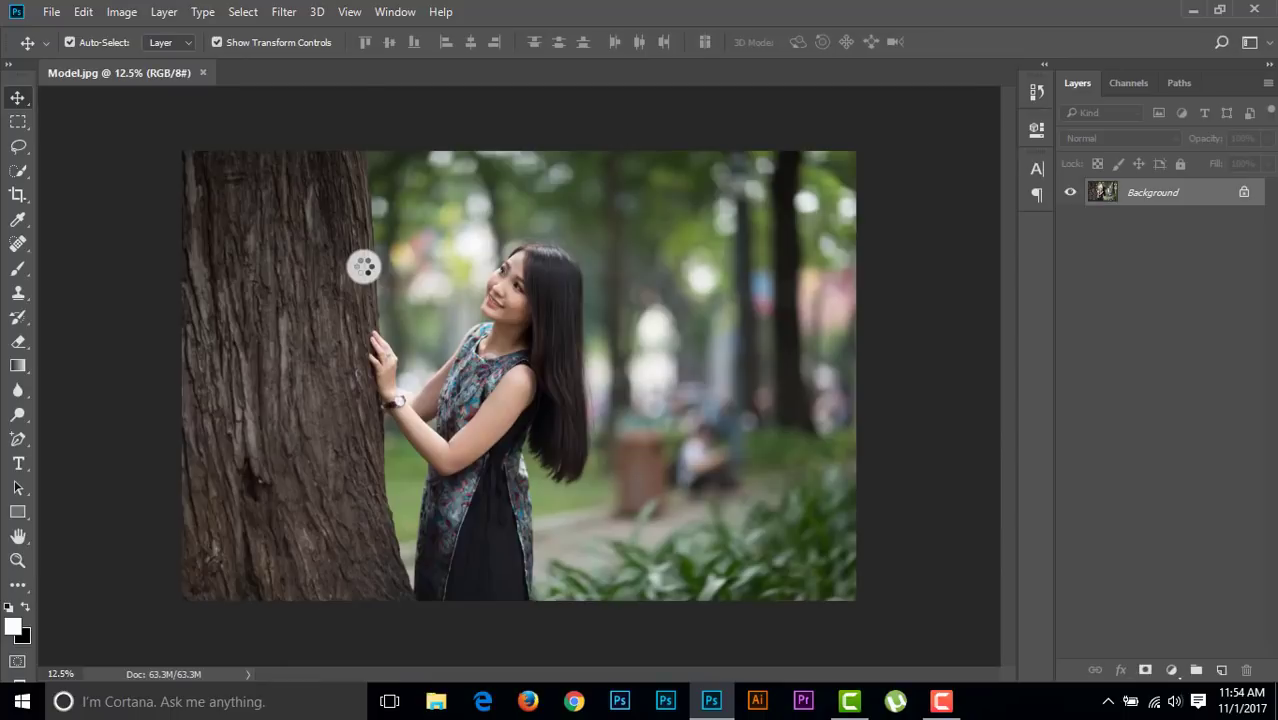
# - Open the CC 2018 Filter menu to reveal Nik Collection with Color Efex Pro 4 and Dfine 2
pyautogui.click(283, 11)
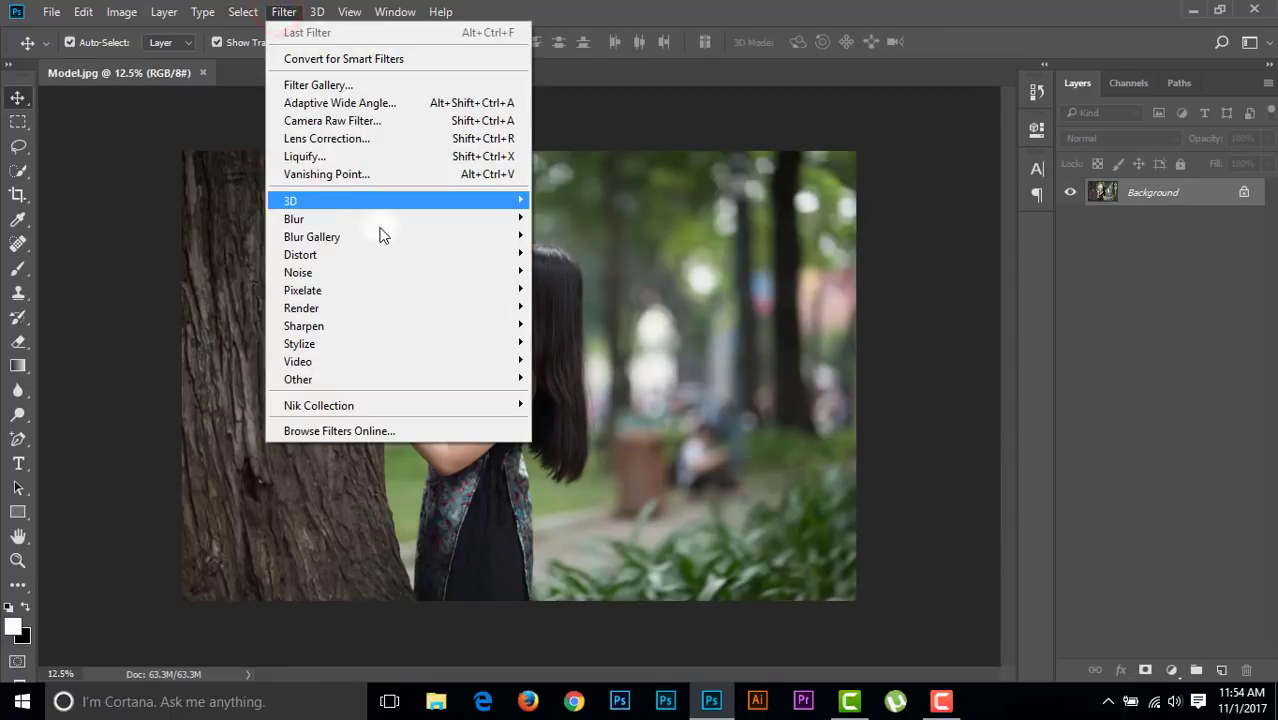
pyautogui.moveTo(319, 405)
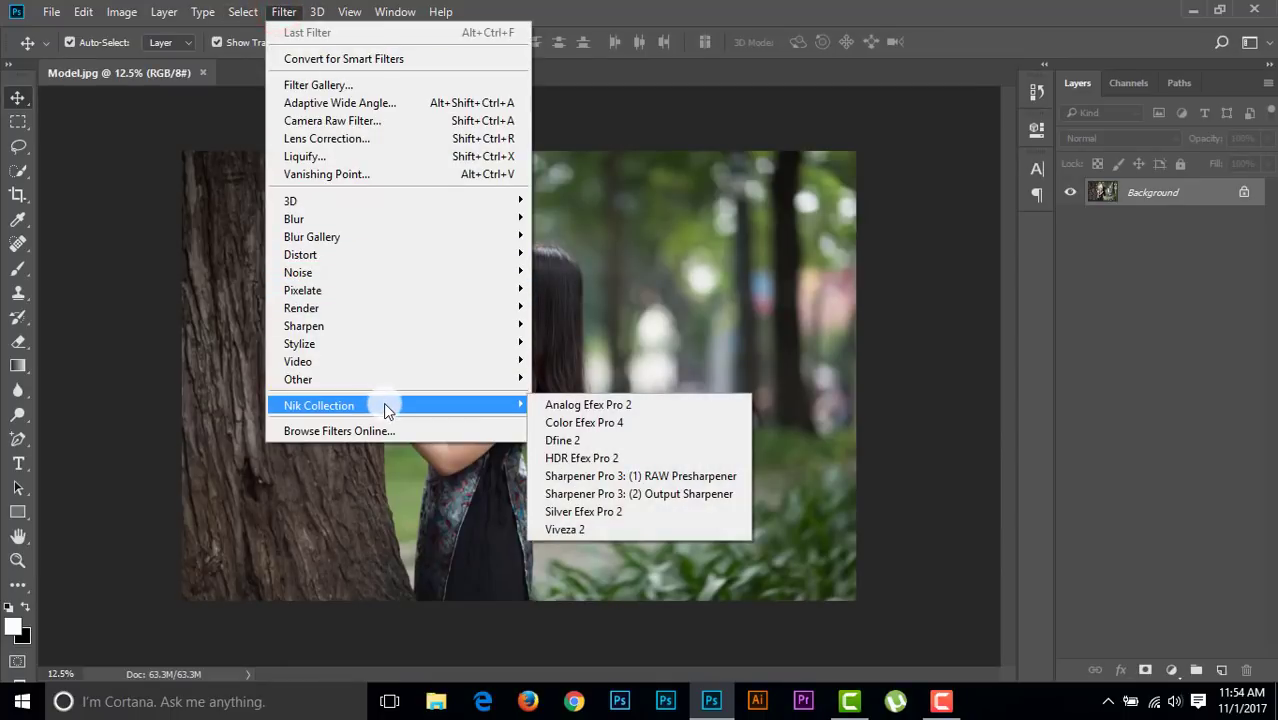